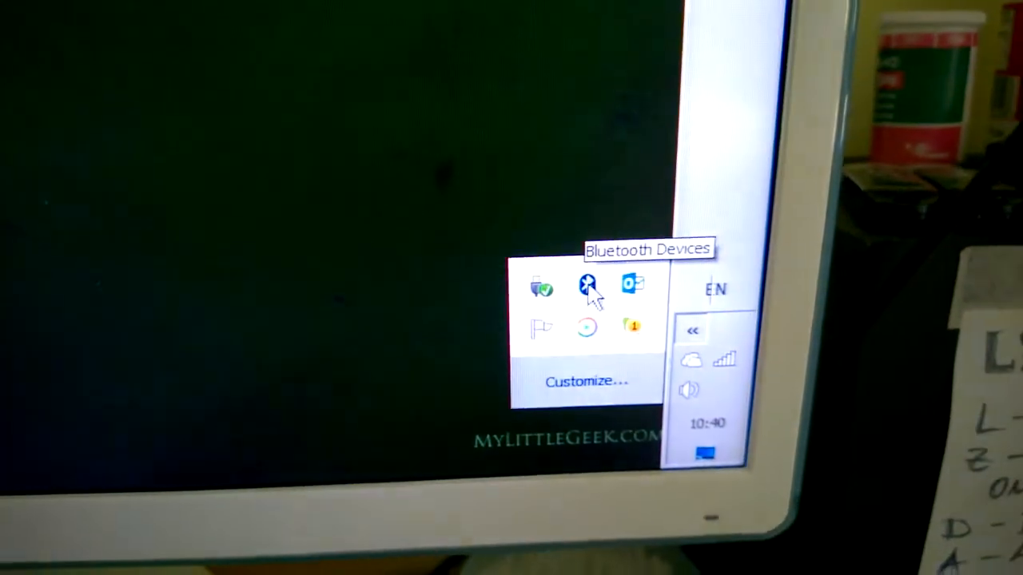
- Start the Add a Device wizard from the Bluetooth tray icon
right_click(582, 289)
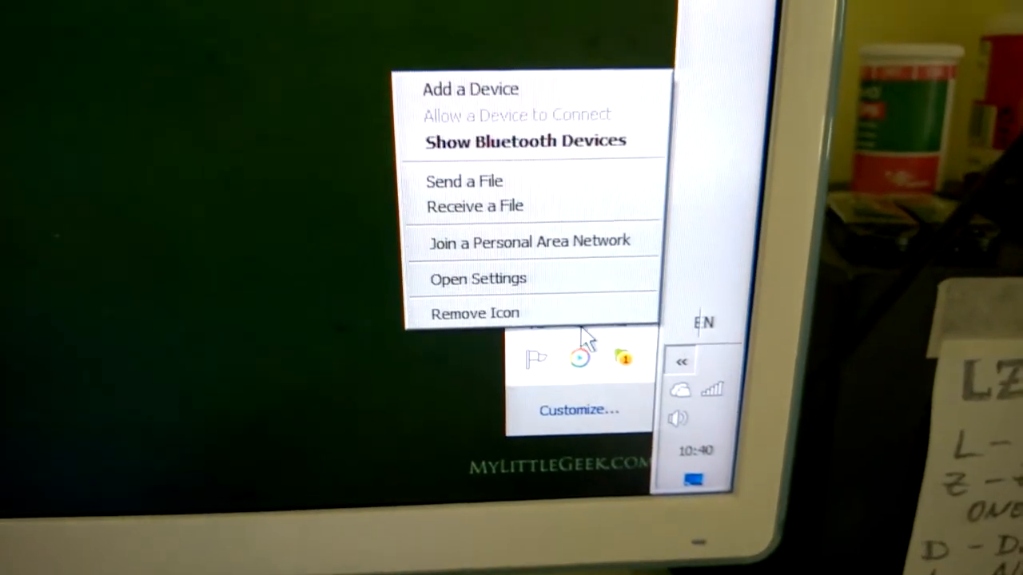
click(470, 89)
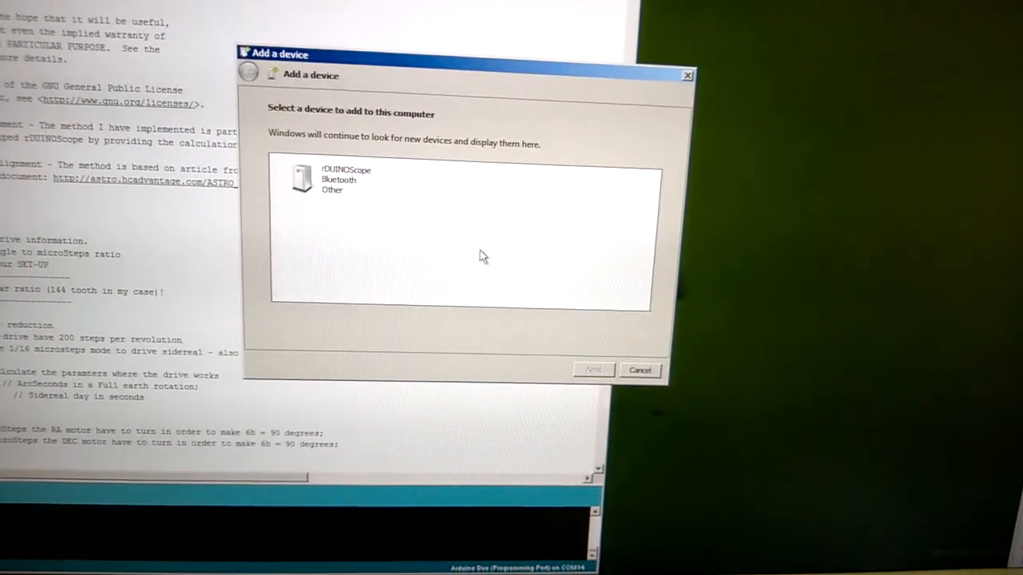
click(351, 180)
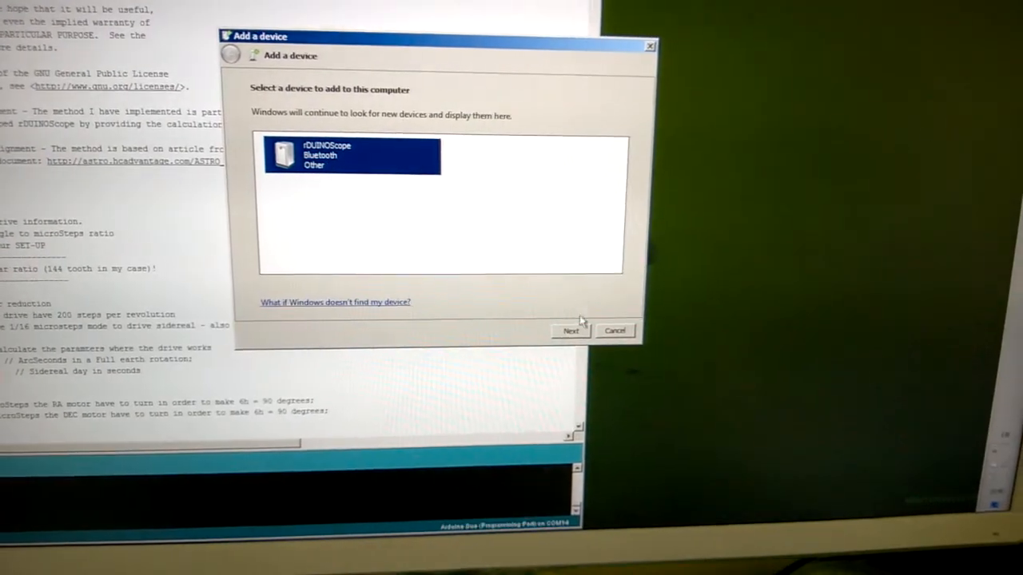
click(571, 331)
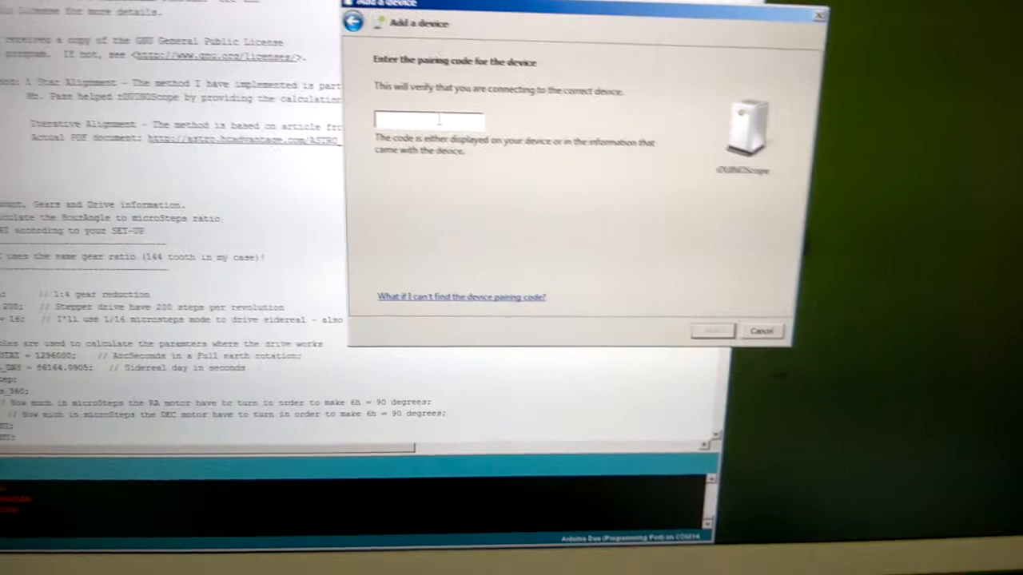
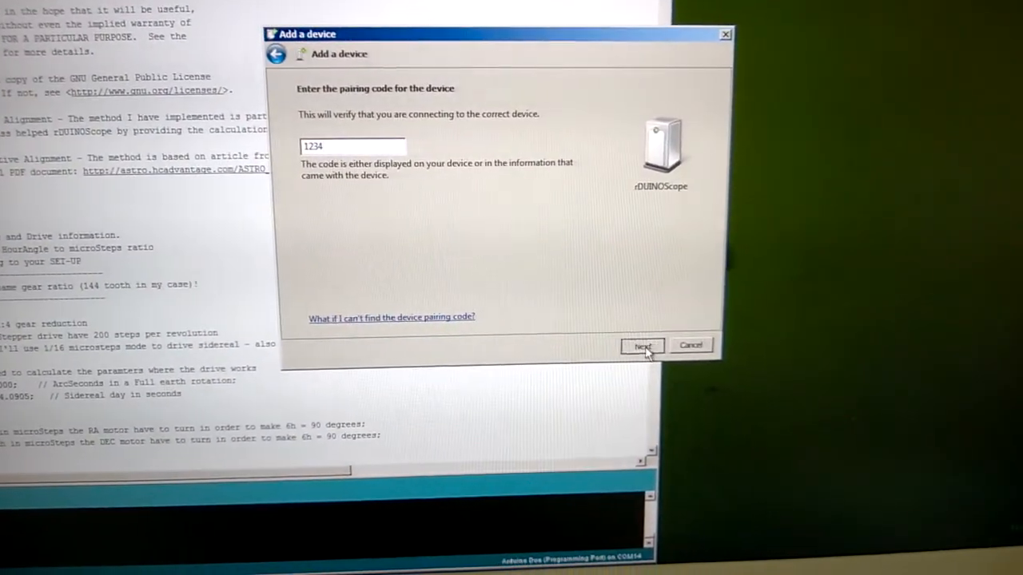
click(643, 345)
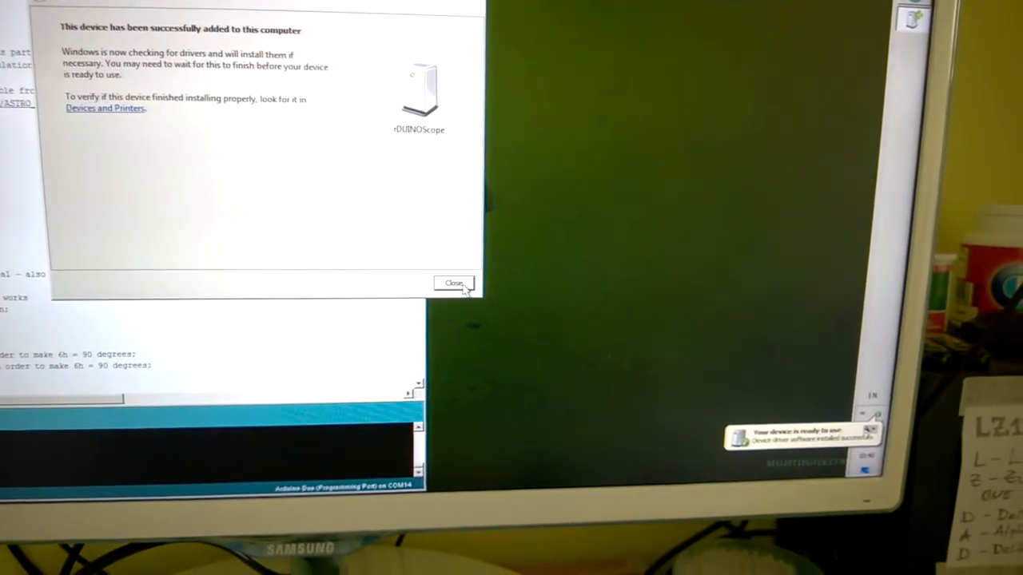
- Close the pairing wizard and select rDUINOScope in the Bluetooth Devices list
click(454, 283)
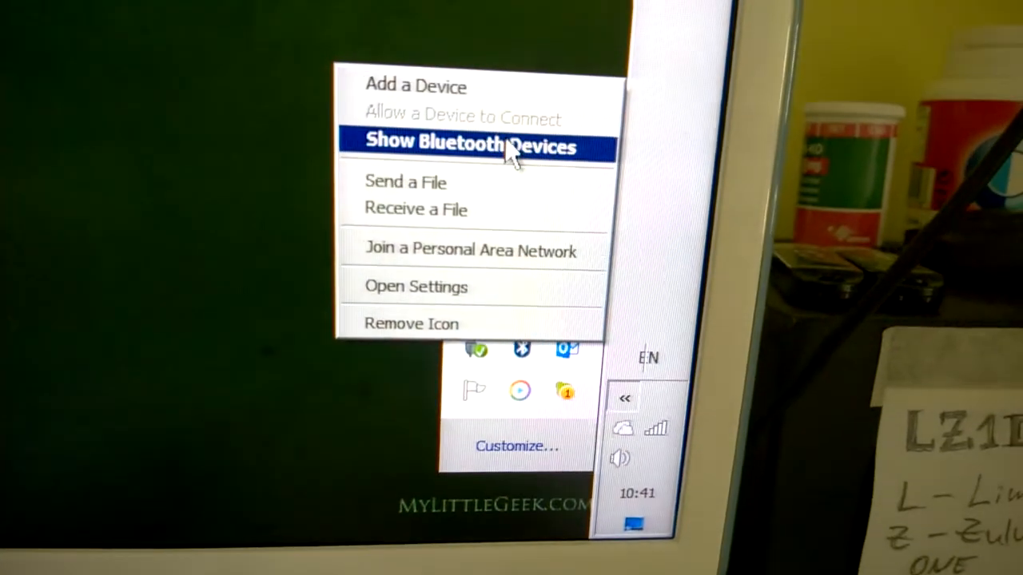
click(474, 142)
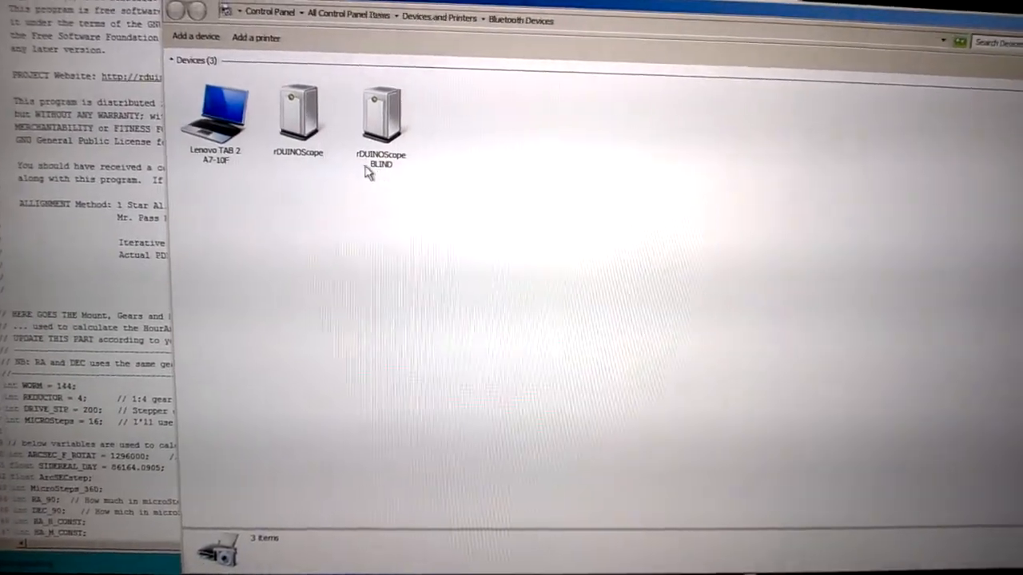
click(381, 112)
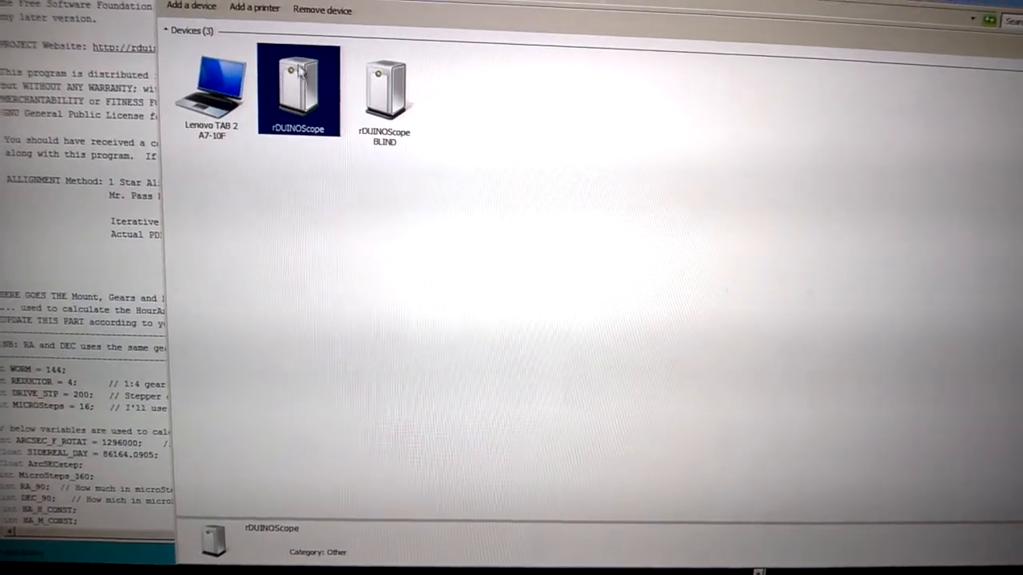
- Read rDUINOScope's serial port (COM11) from its Hardware properties, then dismiss them
double_click(298, 80)
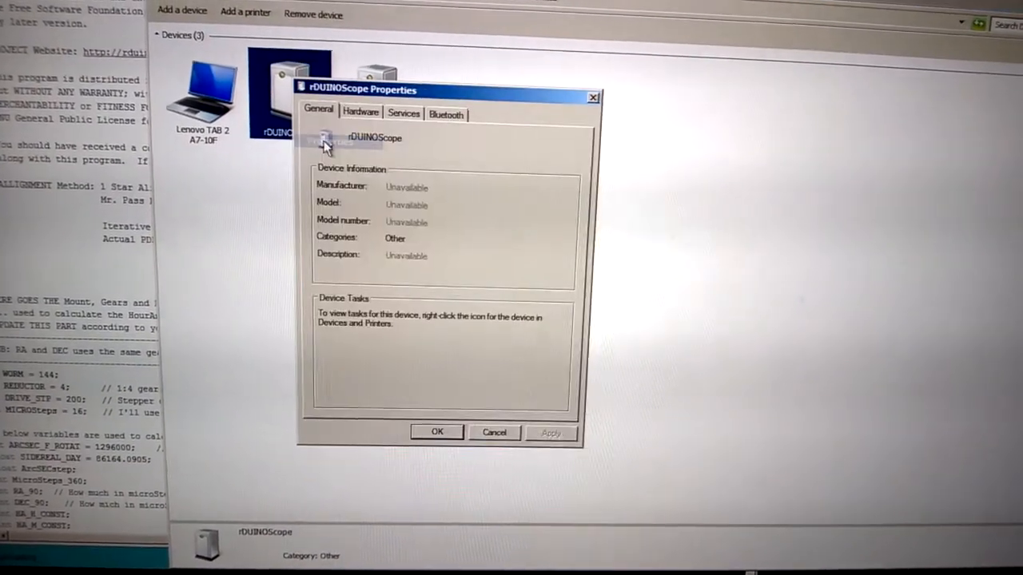
click(359, 111)
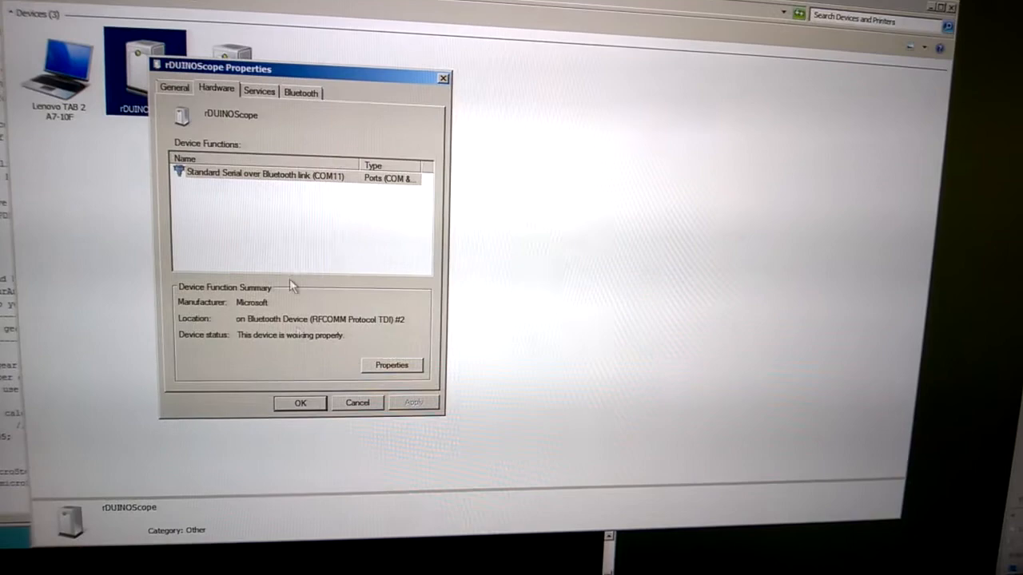
click(299, 402)
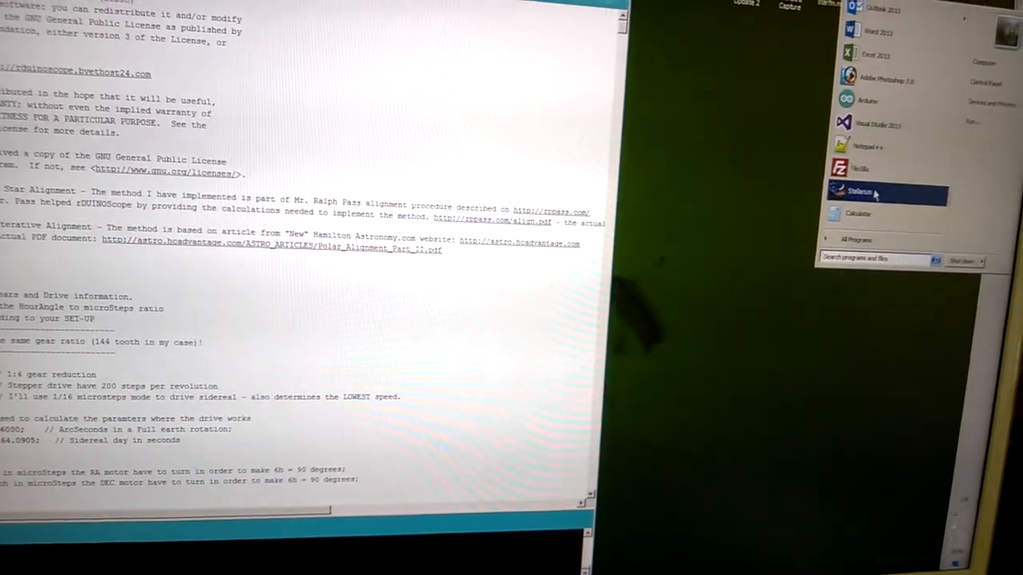
- Launch Stellarium from the Start menu
click(863, 194)
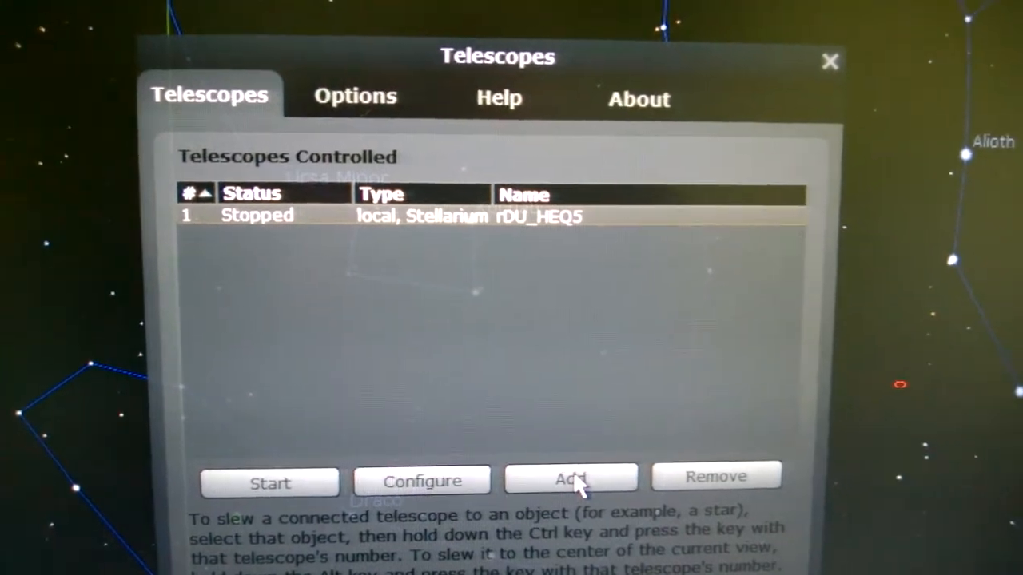
- Begin adding a new telescope in the Telescopes window
click(569, 480)
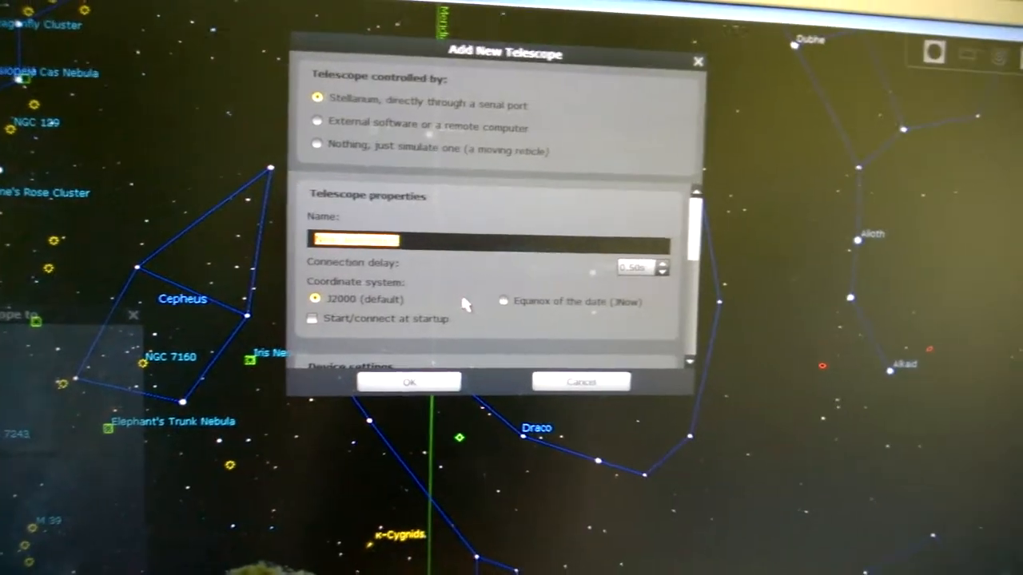
- Name the telescope 'rDU' and raise its connection delay to 0.80 s
text(rDUINOScope Otto's)
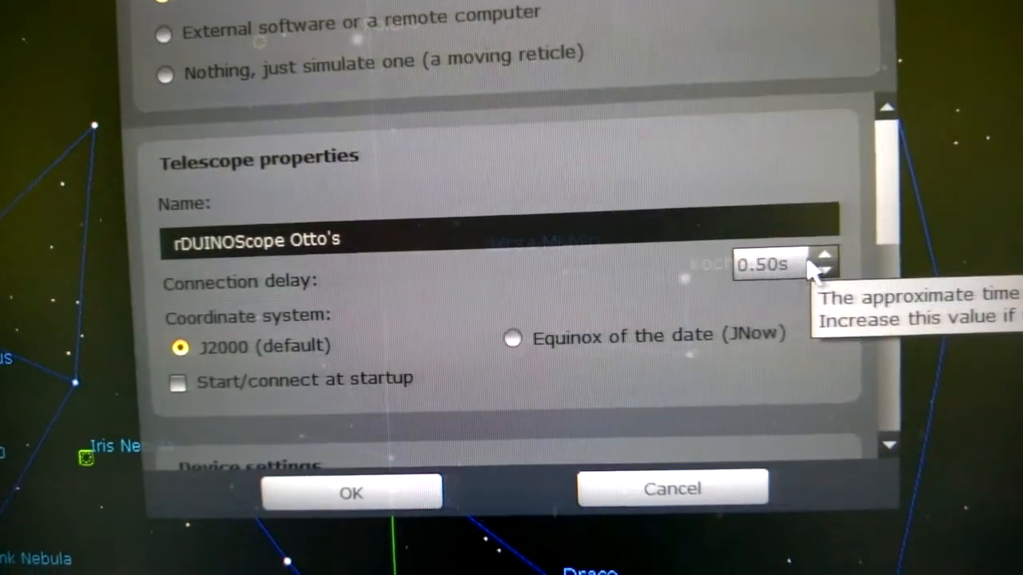
click(825, 255)
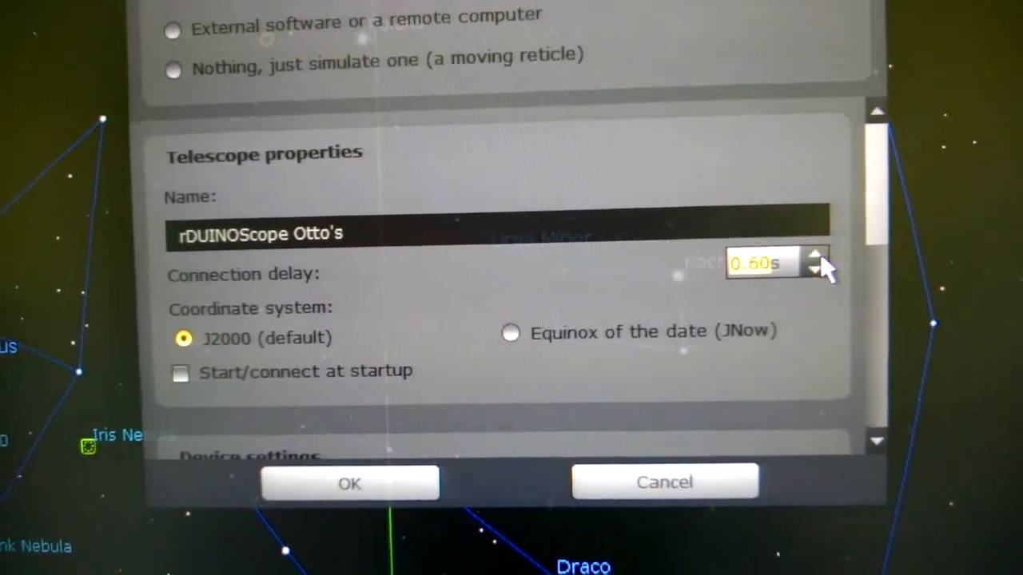
click(814, 259)
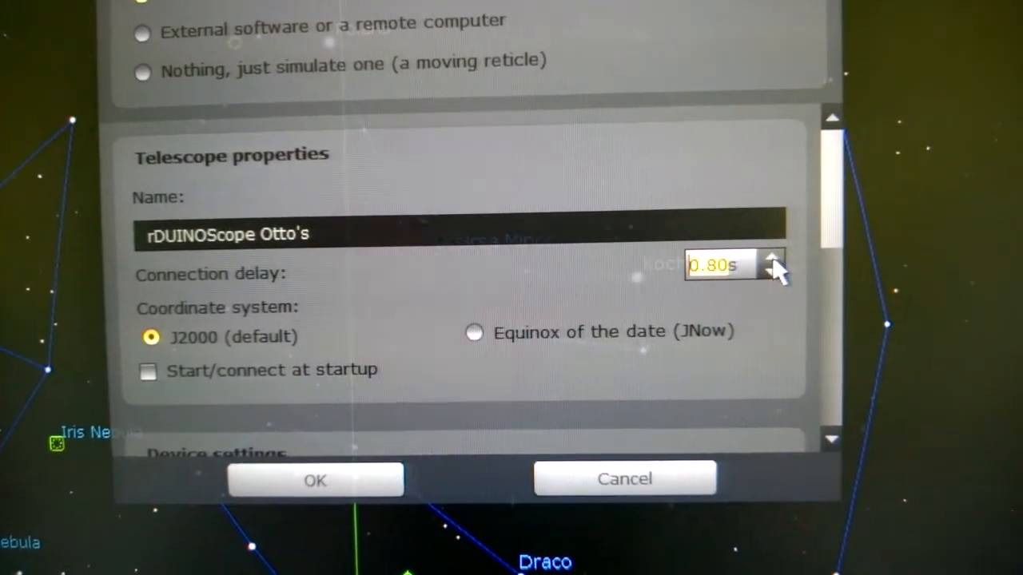
click(771, 259)
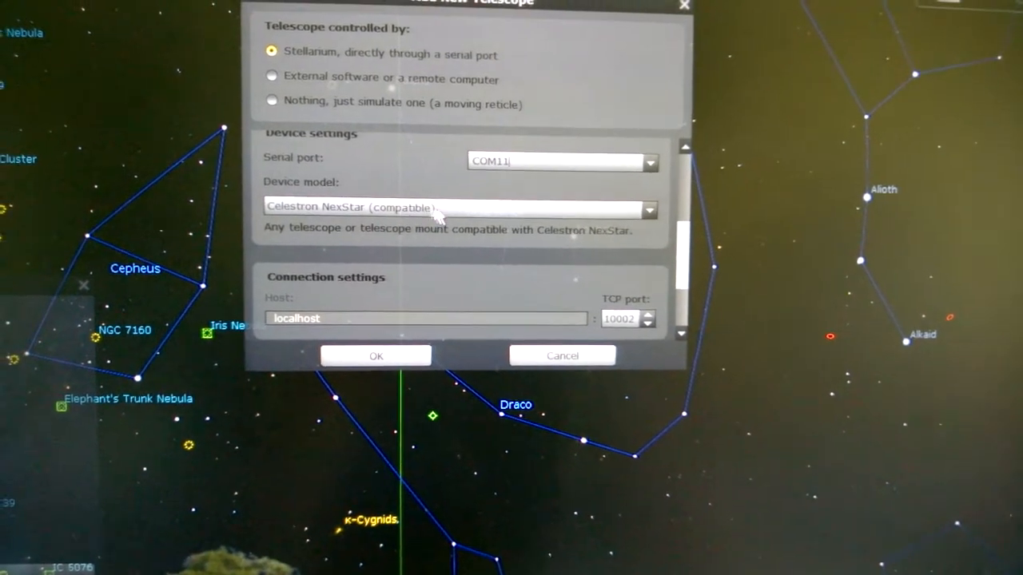
- Choose Celestron NexStar (compatible) as the device model on COM11
click(459, 208)
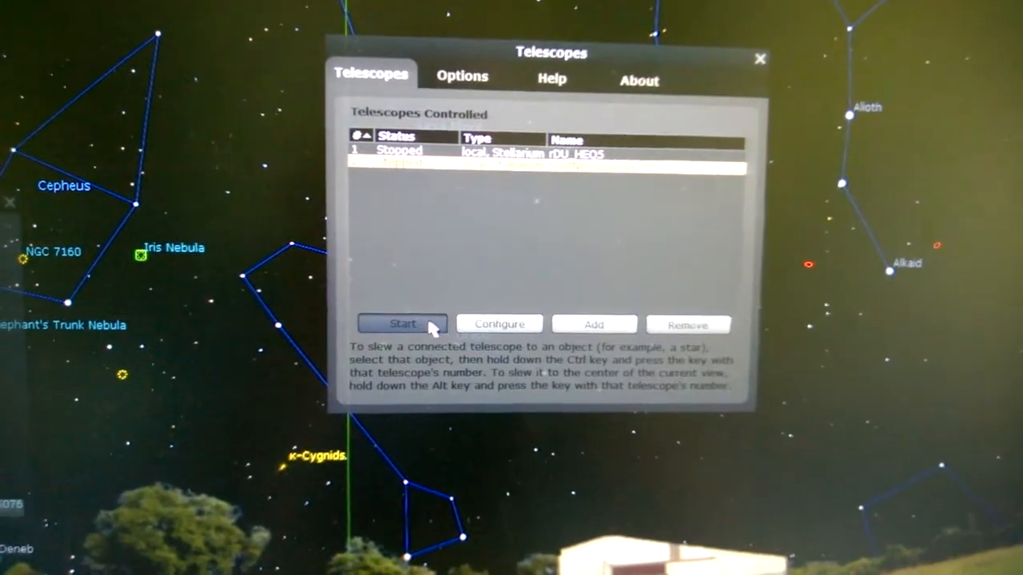
- Start the connection to the newly added rDUINOScope telescope
click(402, 324)
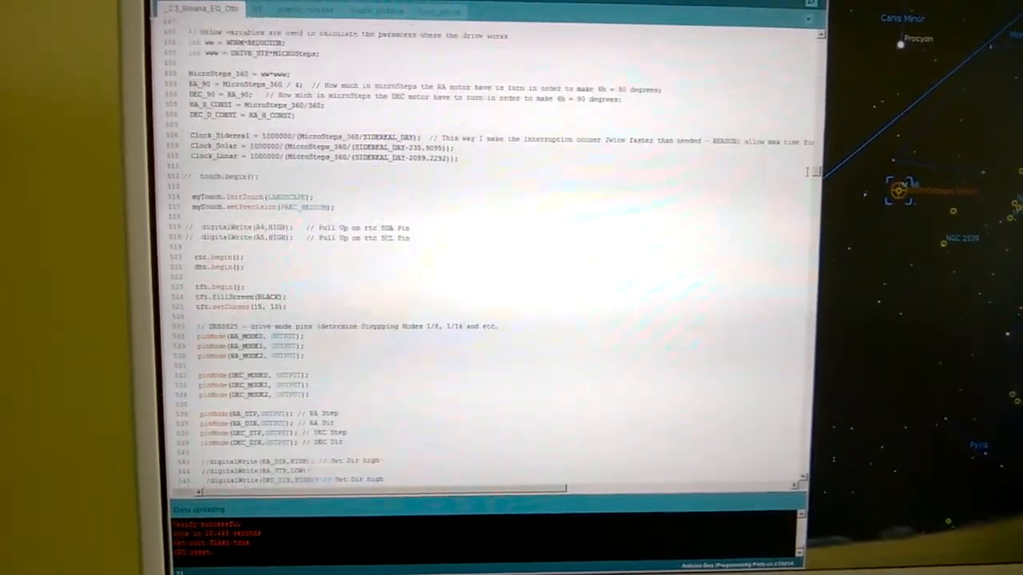
- Insert a line with 512 near the 470 joystick threshold check in the main loop
scroll(down, 3)
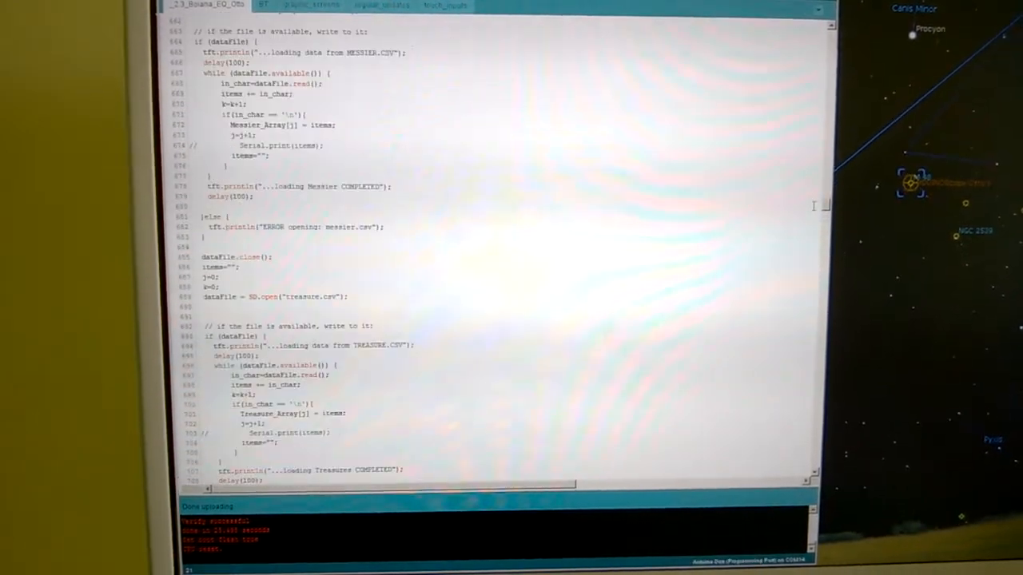
scroll(down, 3)
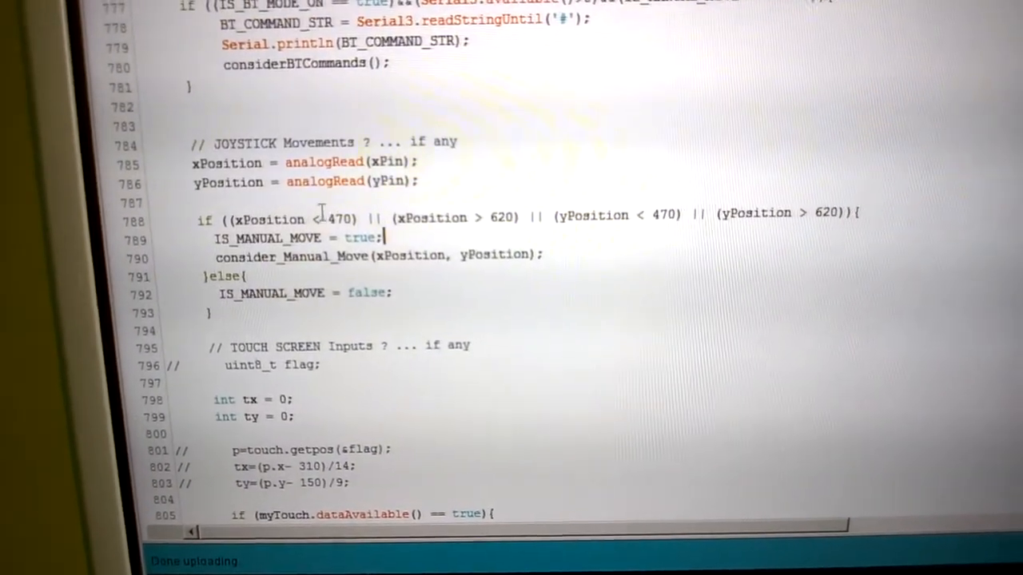
double_click(327, 219)
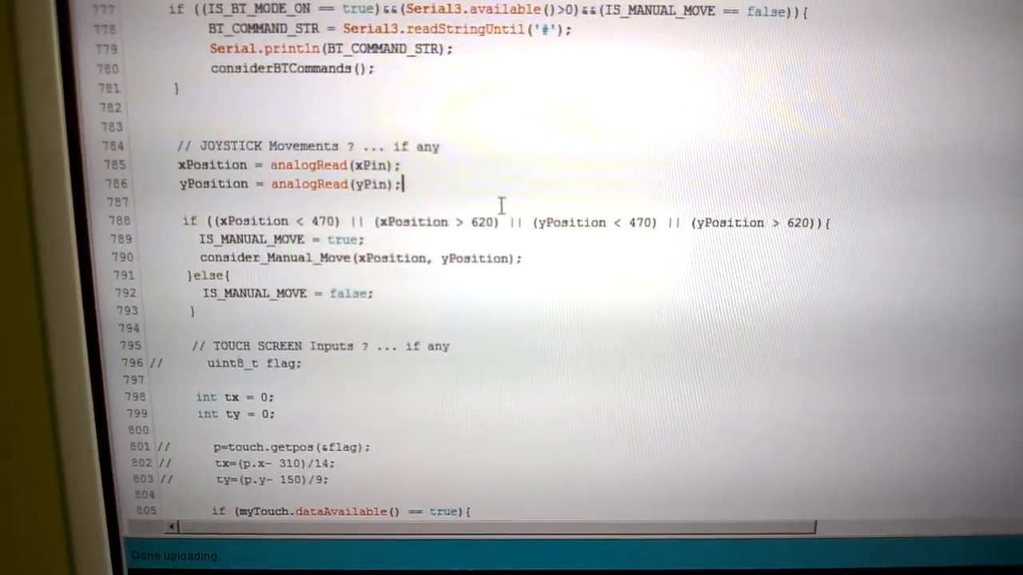
scroll(down, 3)
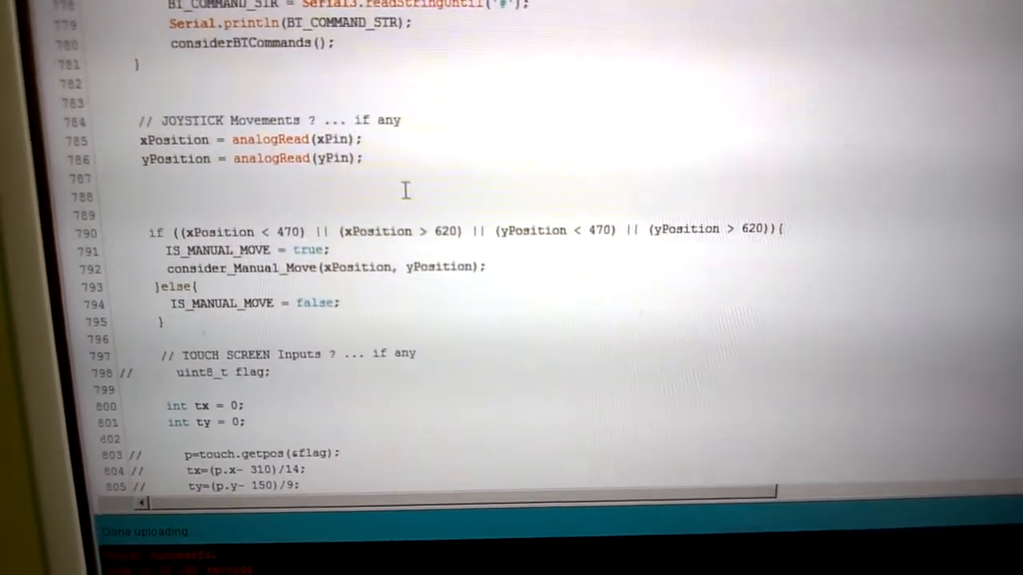
text(512)
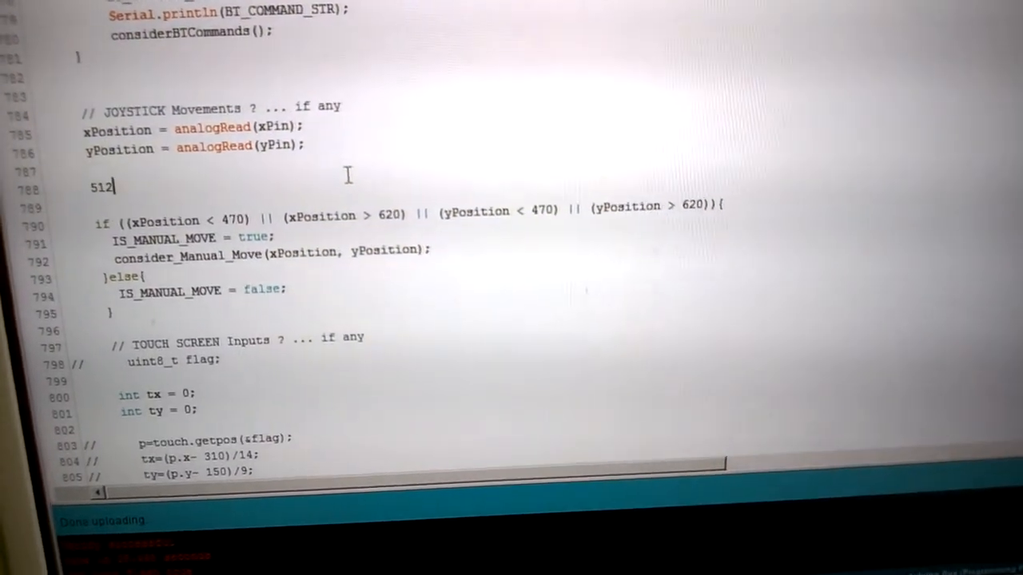